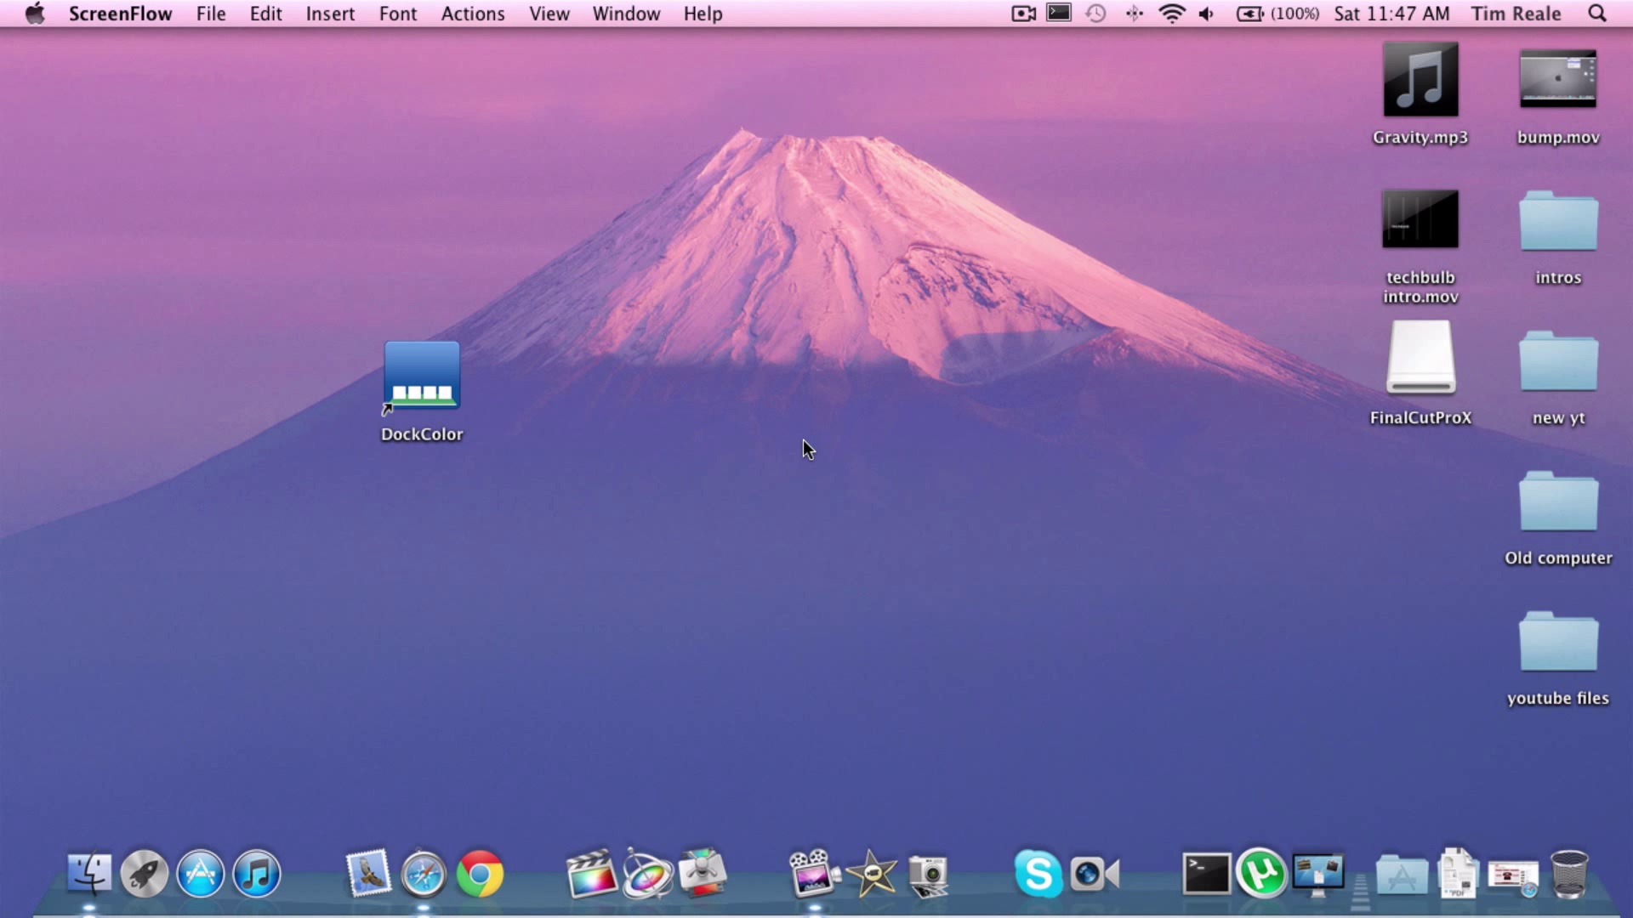
mouse_move(698, 687)
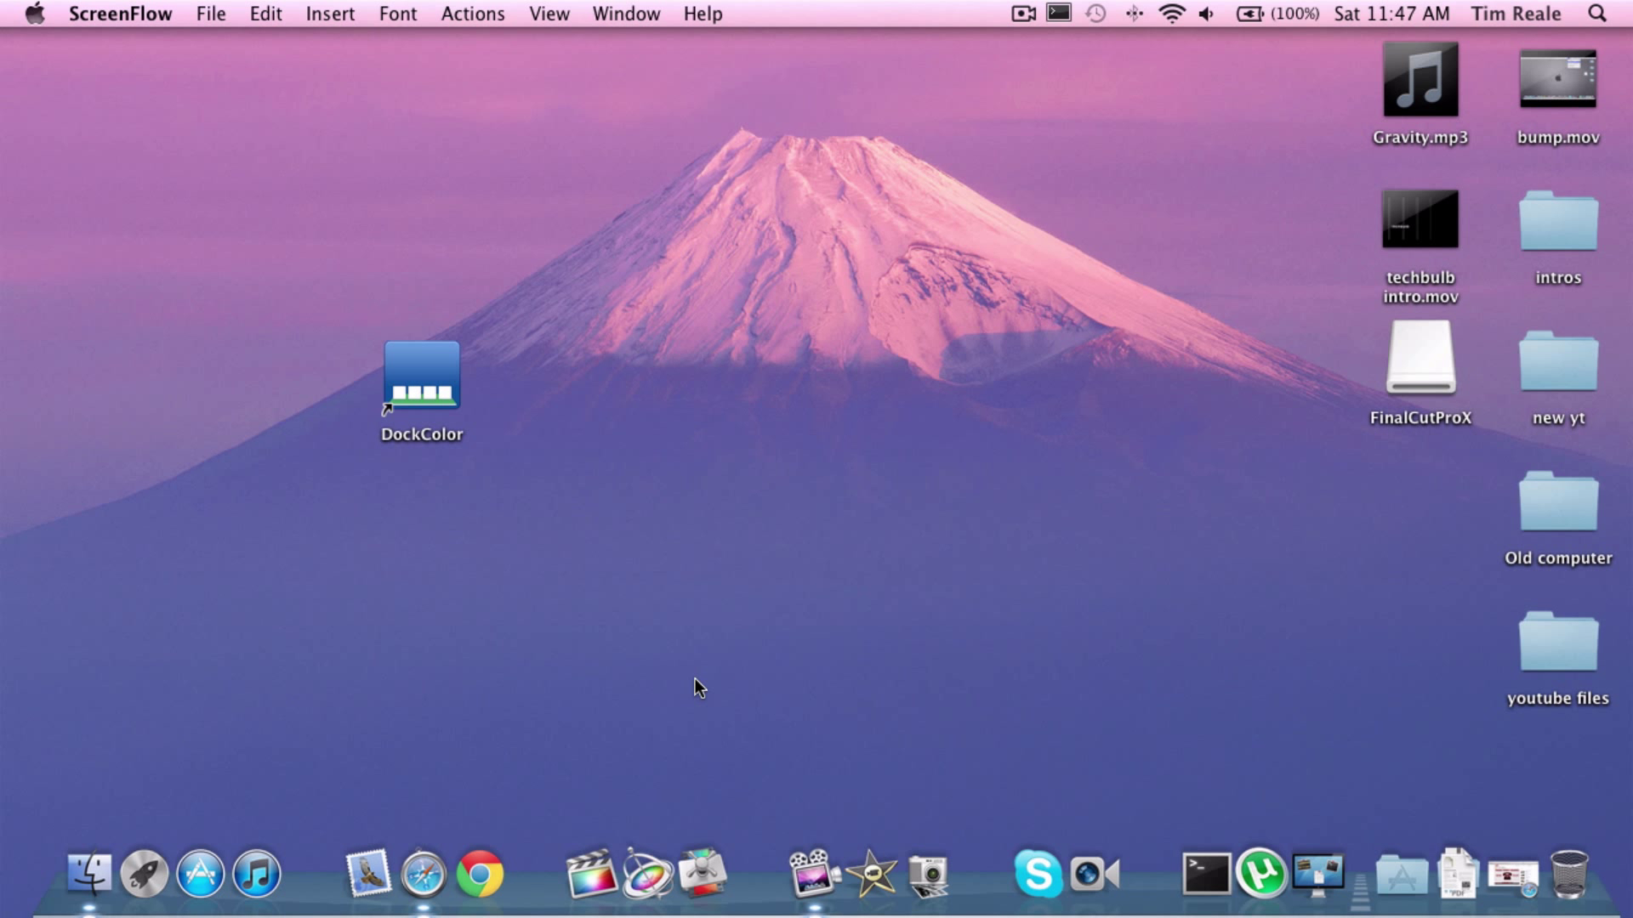
mouse_move(646, 670)
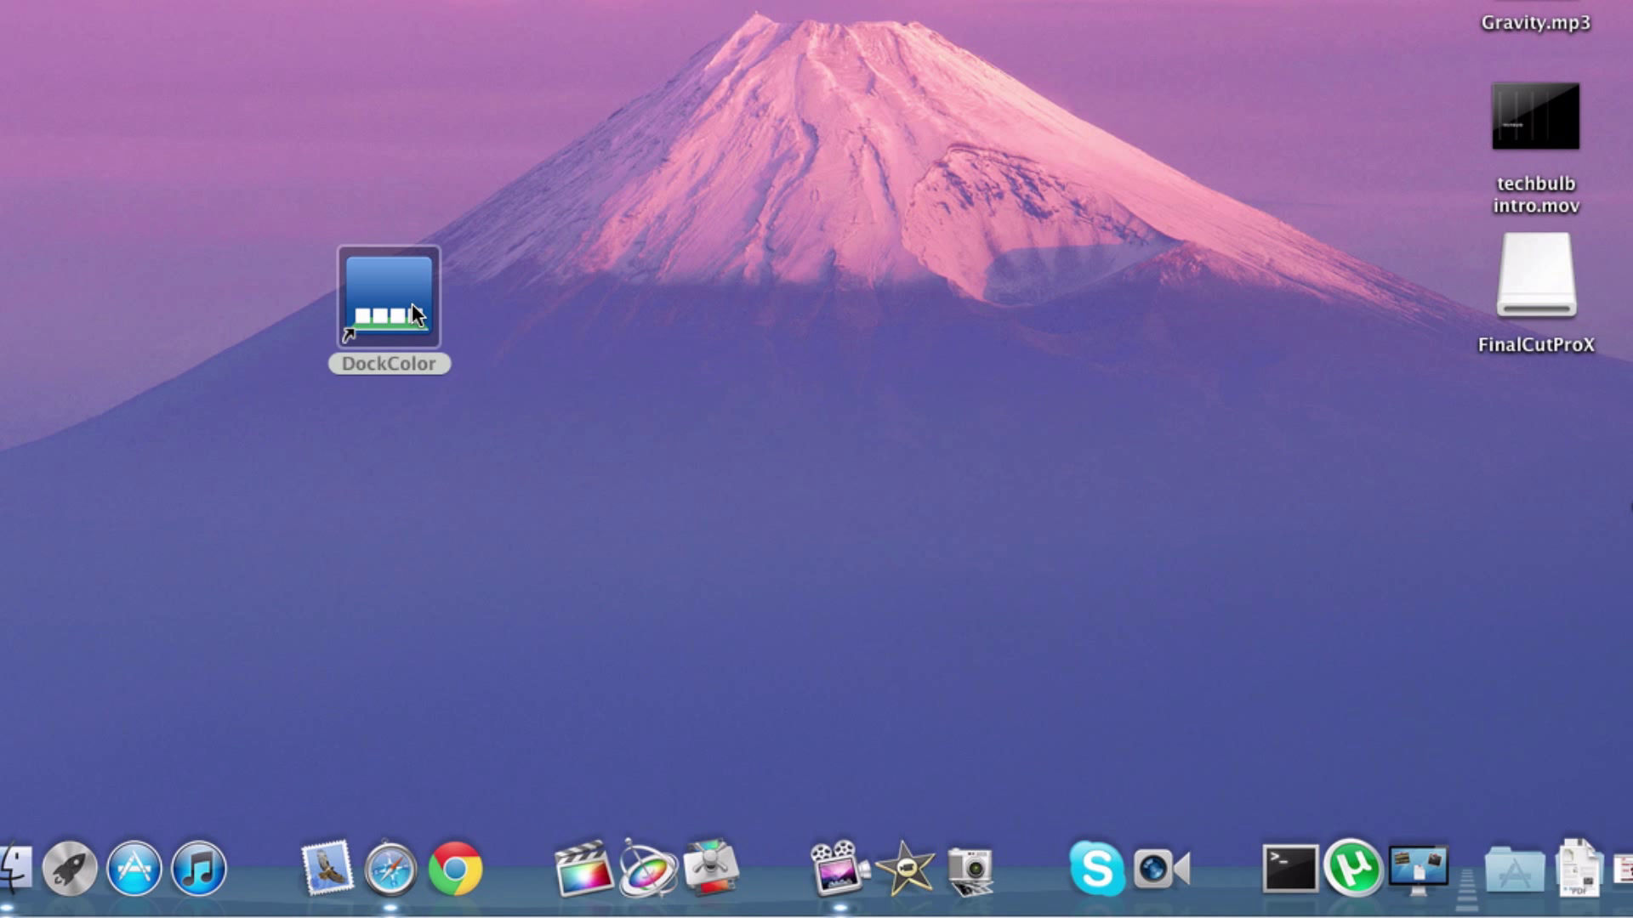
Step: Launch DockColor and sample red then orange in the Dock colour preview
double_click(387, 299)
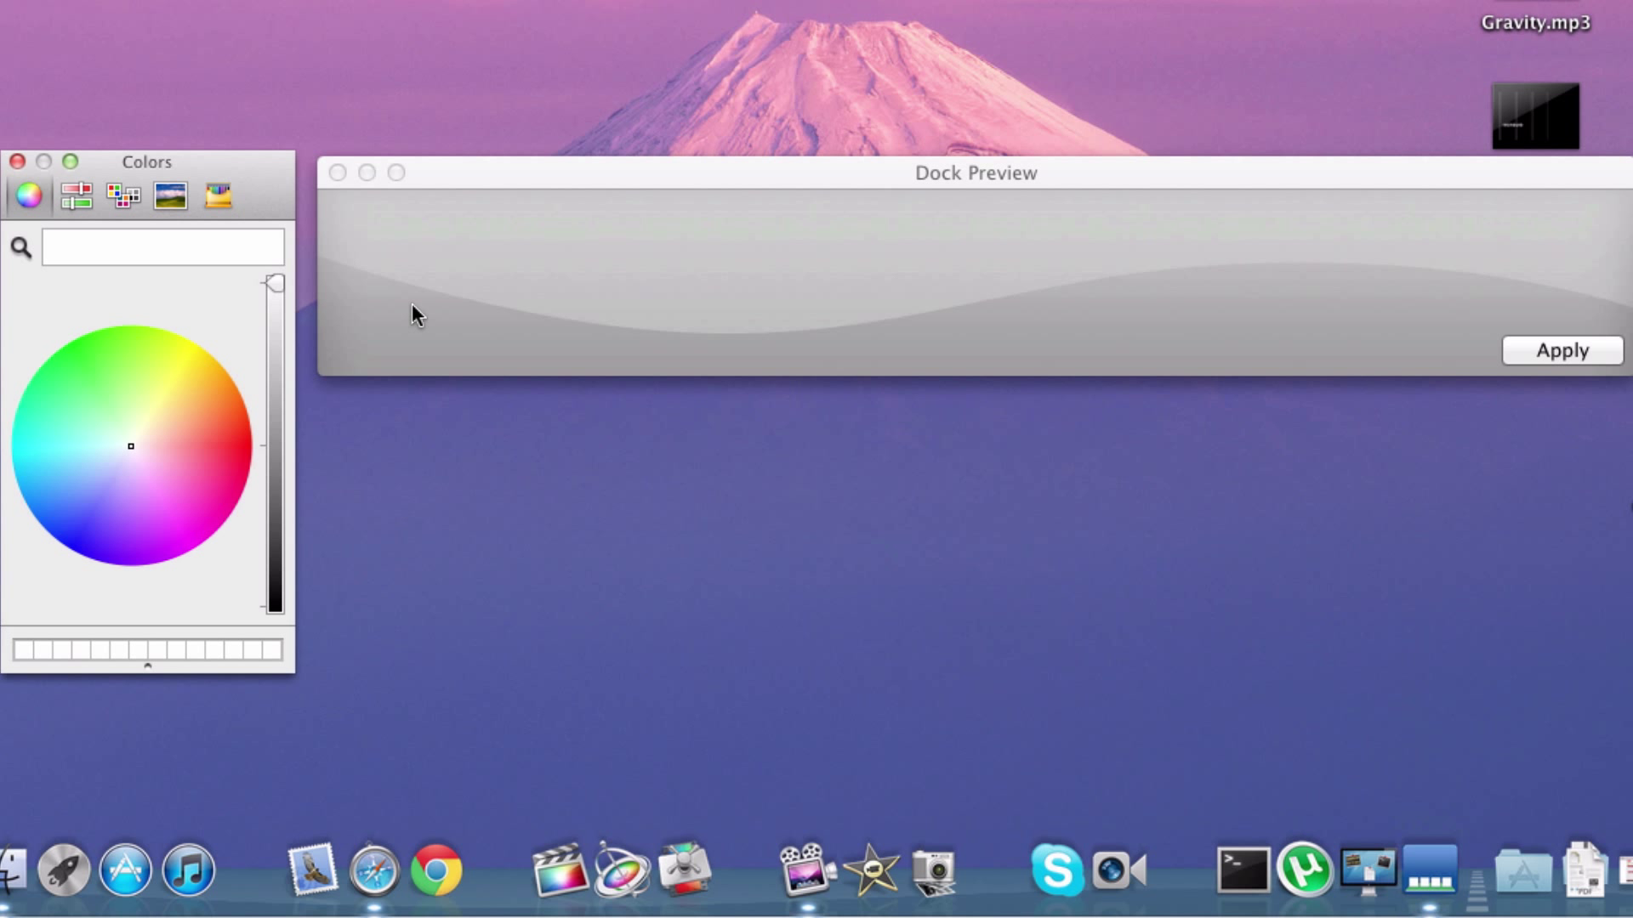
mouse_move(230, 445)
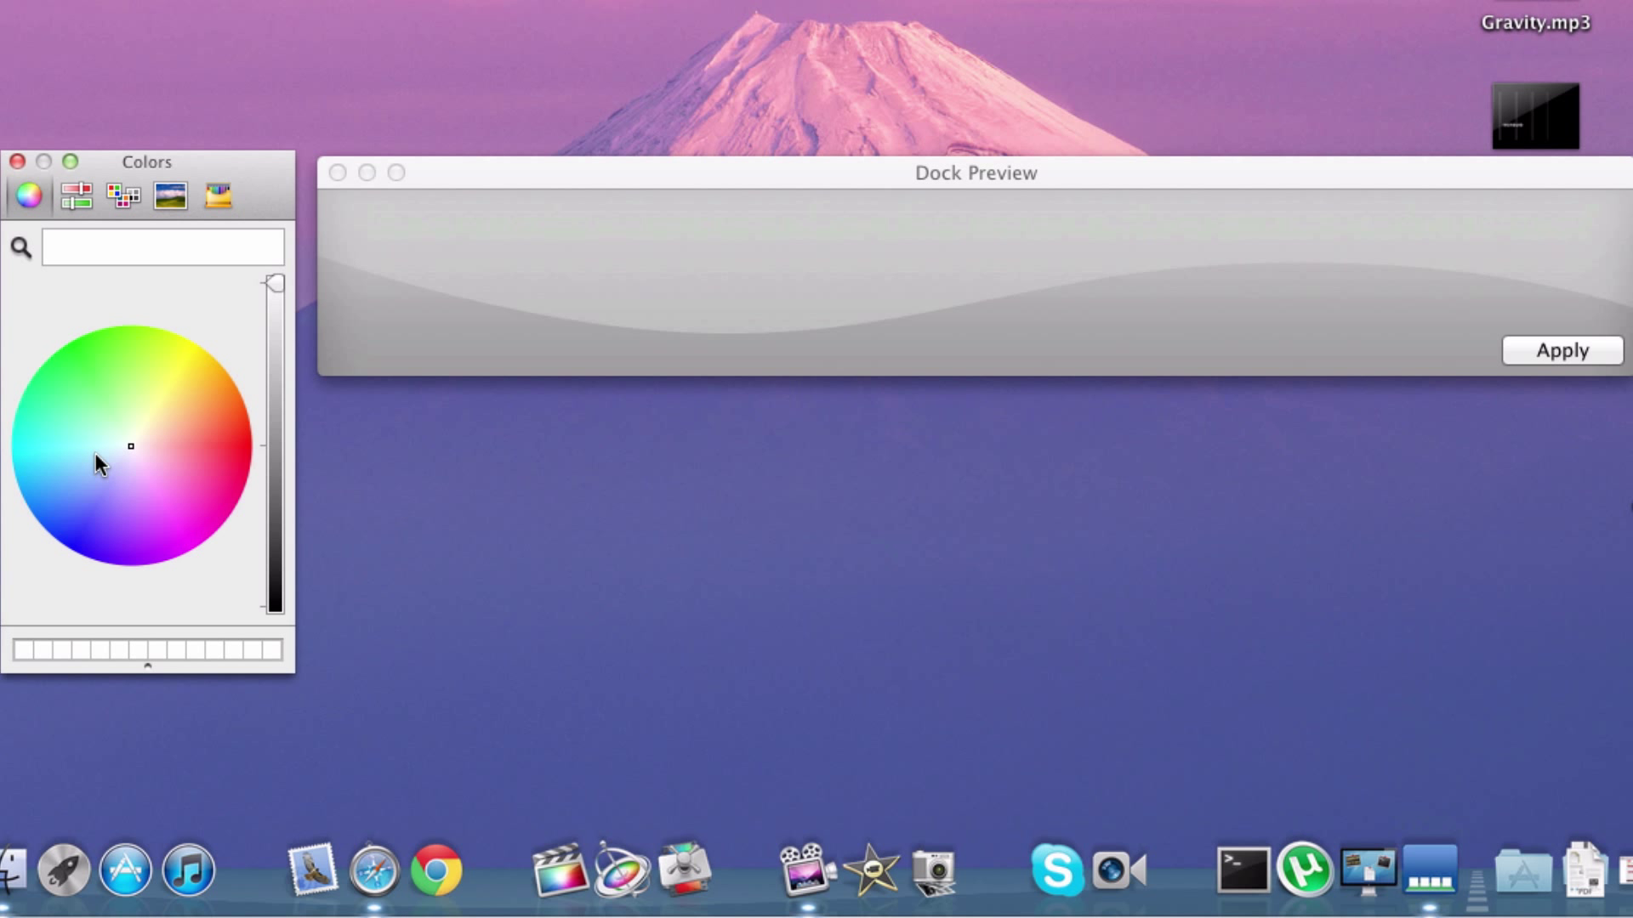
mouse_move(236, 461)
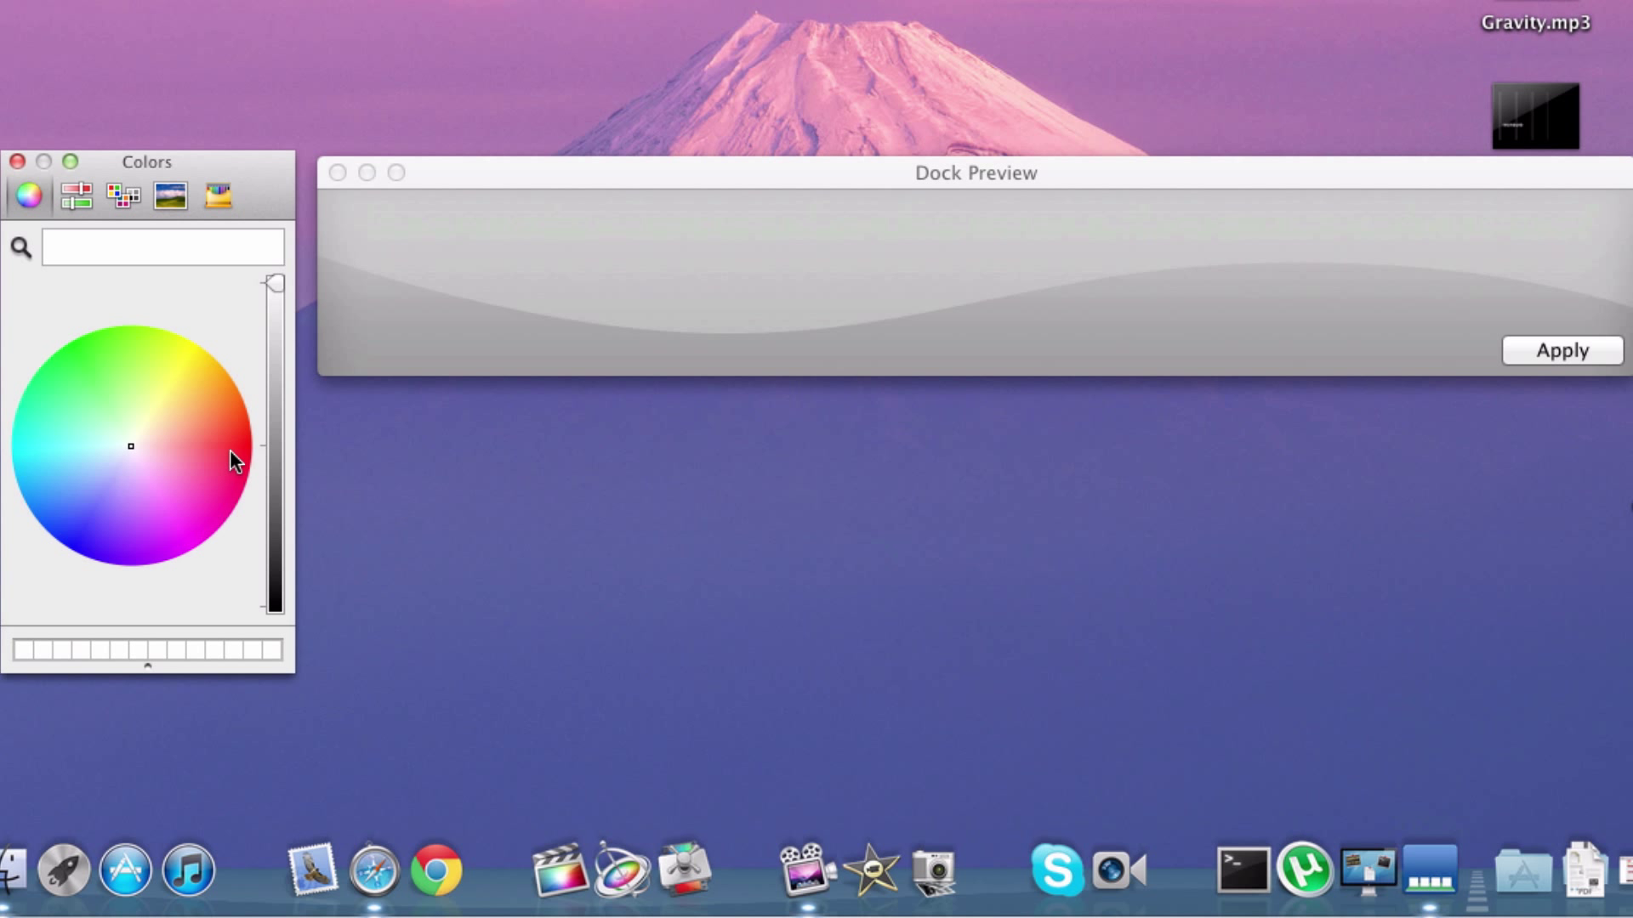
click(231, 410)
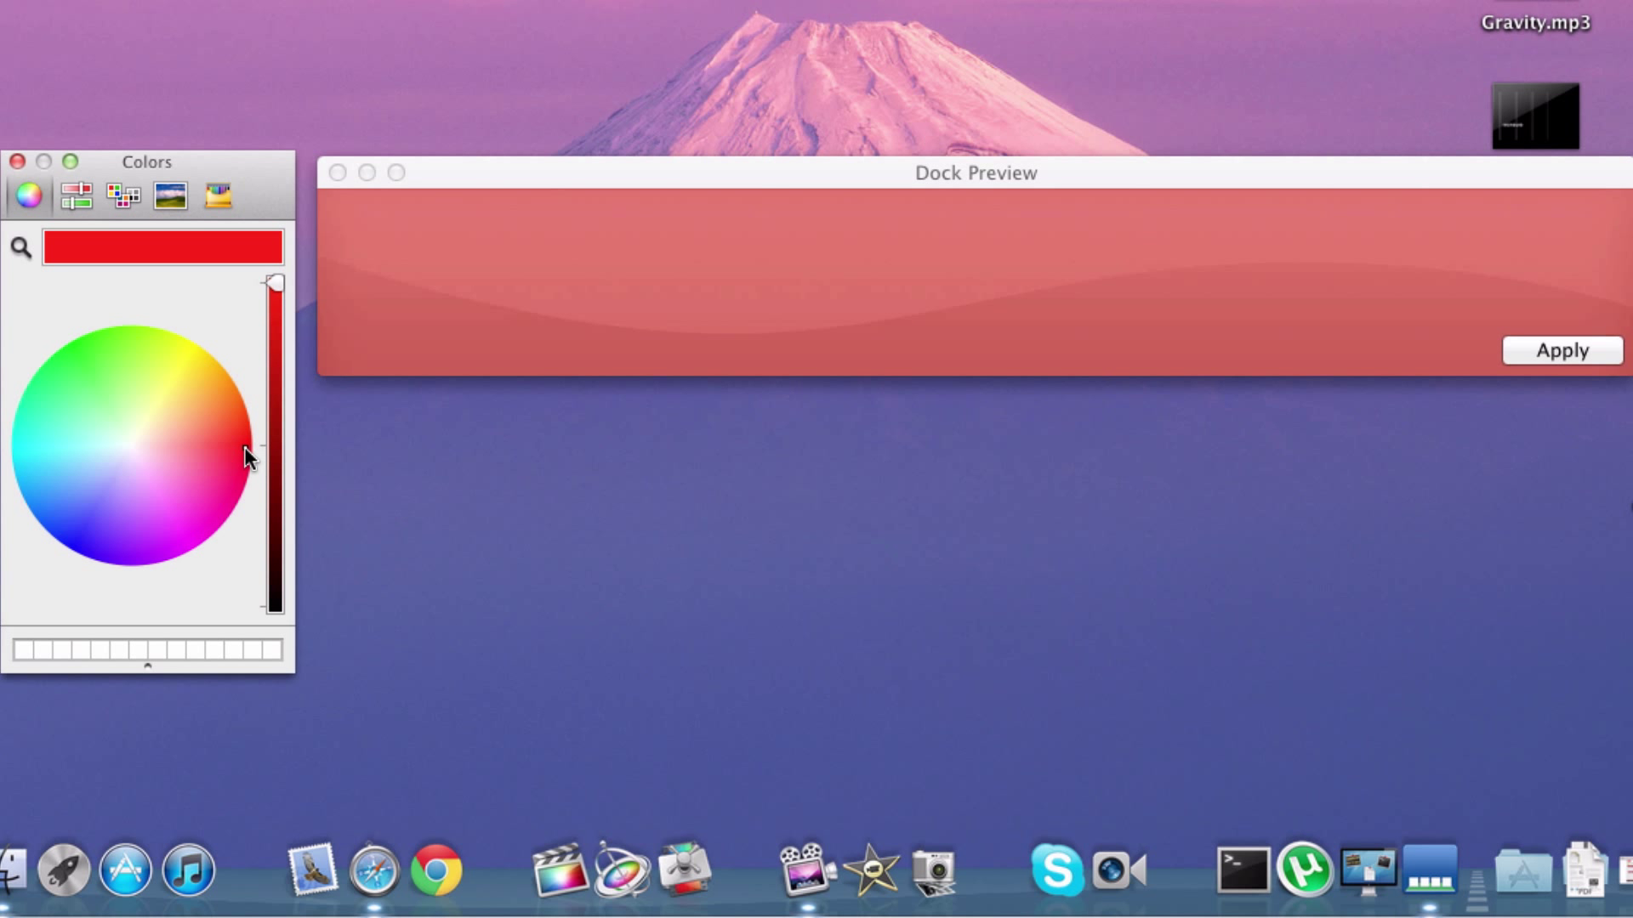
drag(273, 458, 274, 303)
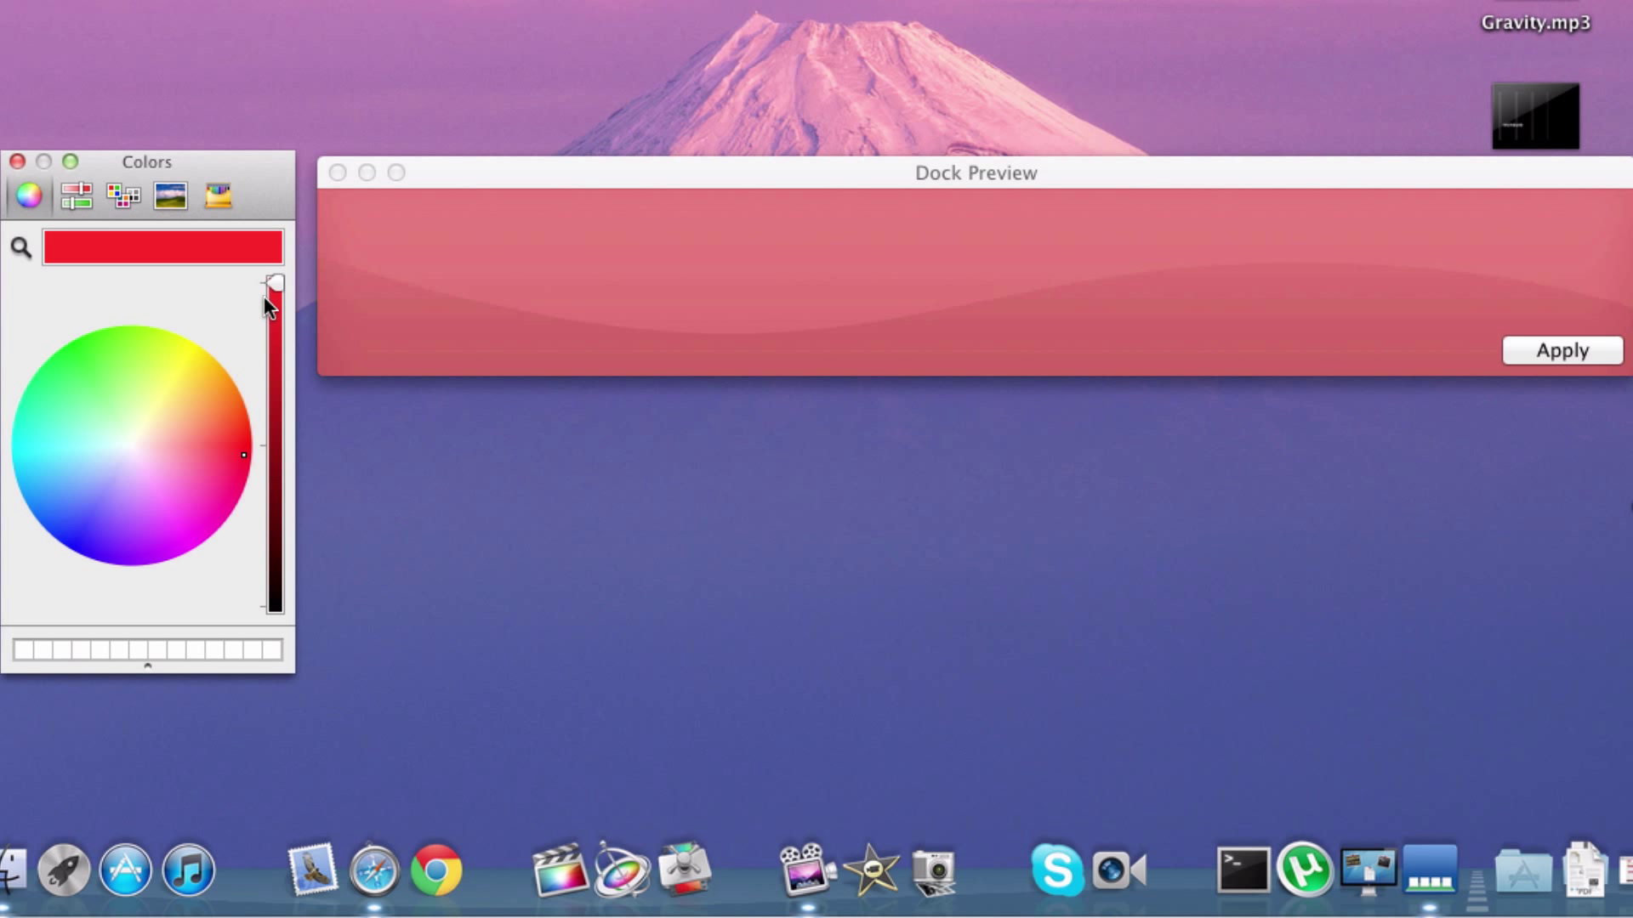
drag(275, 284, 275, 541)
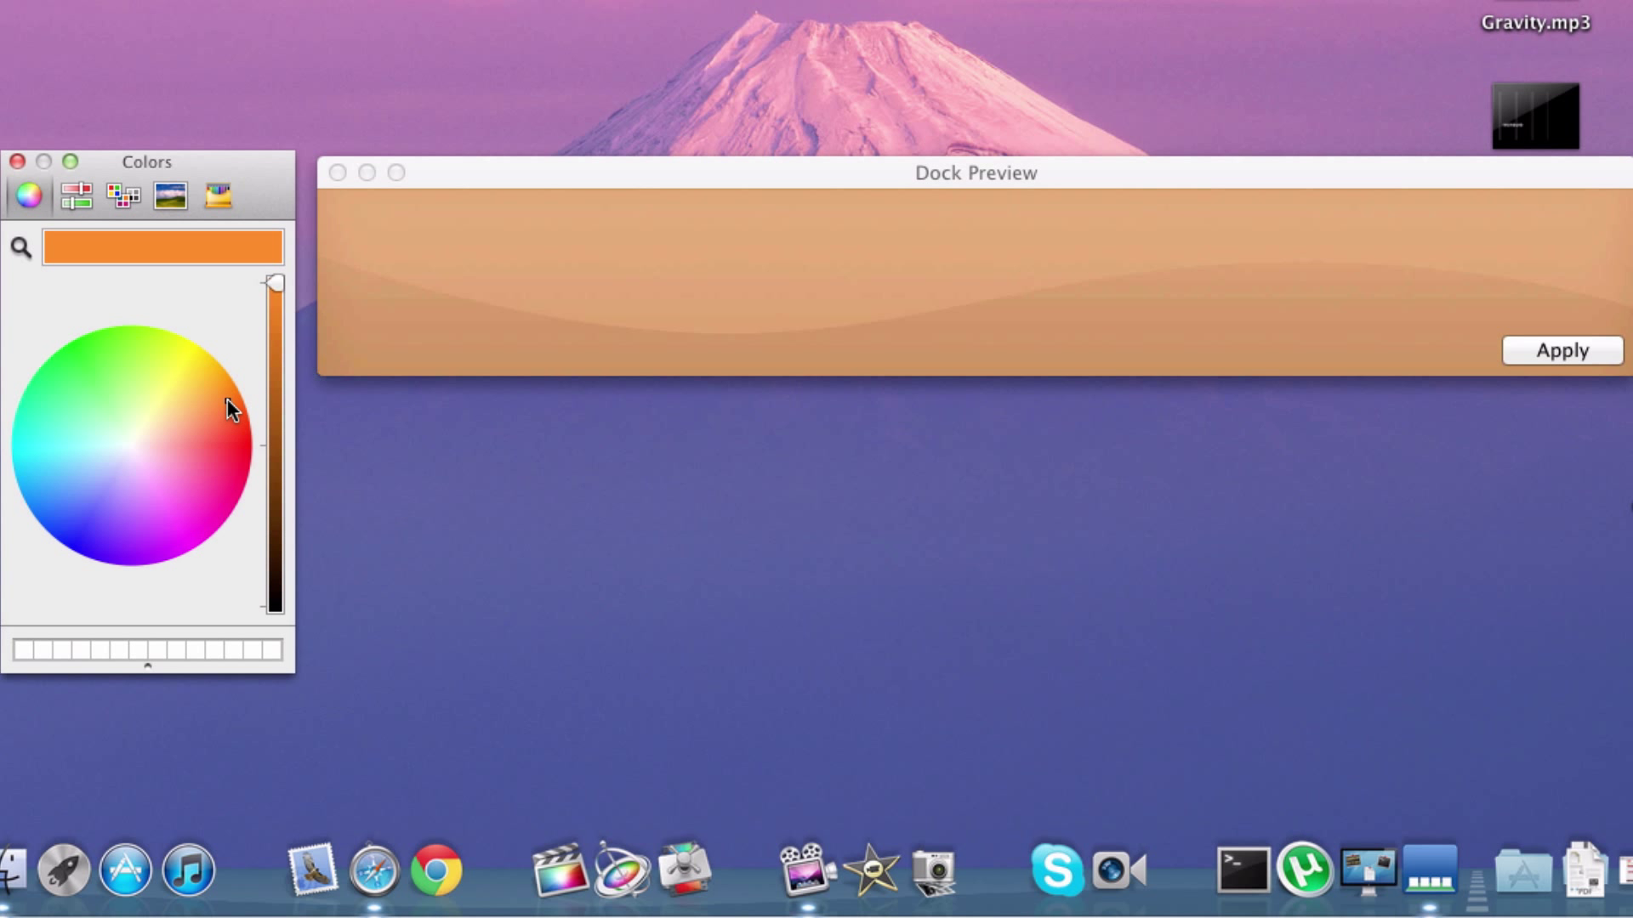
Step: Settle on bright green in the preview and apply it to the Dock
click(95, 356)
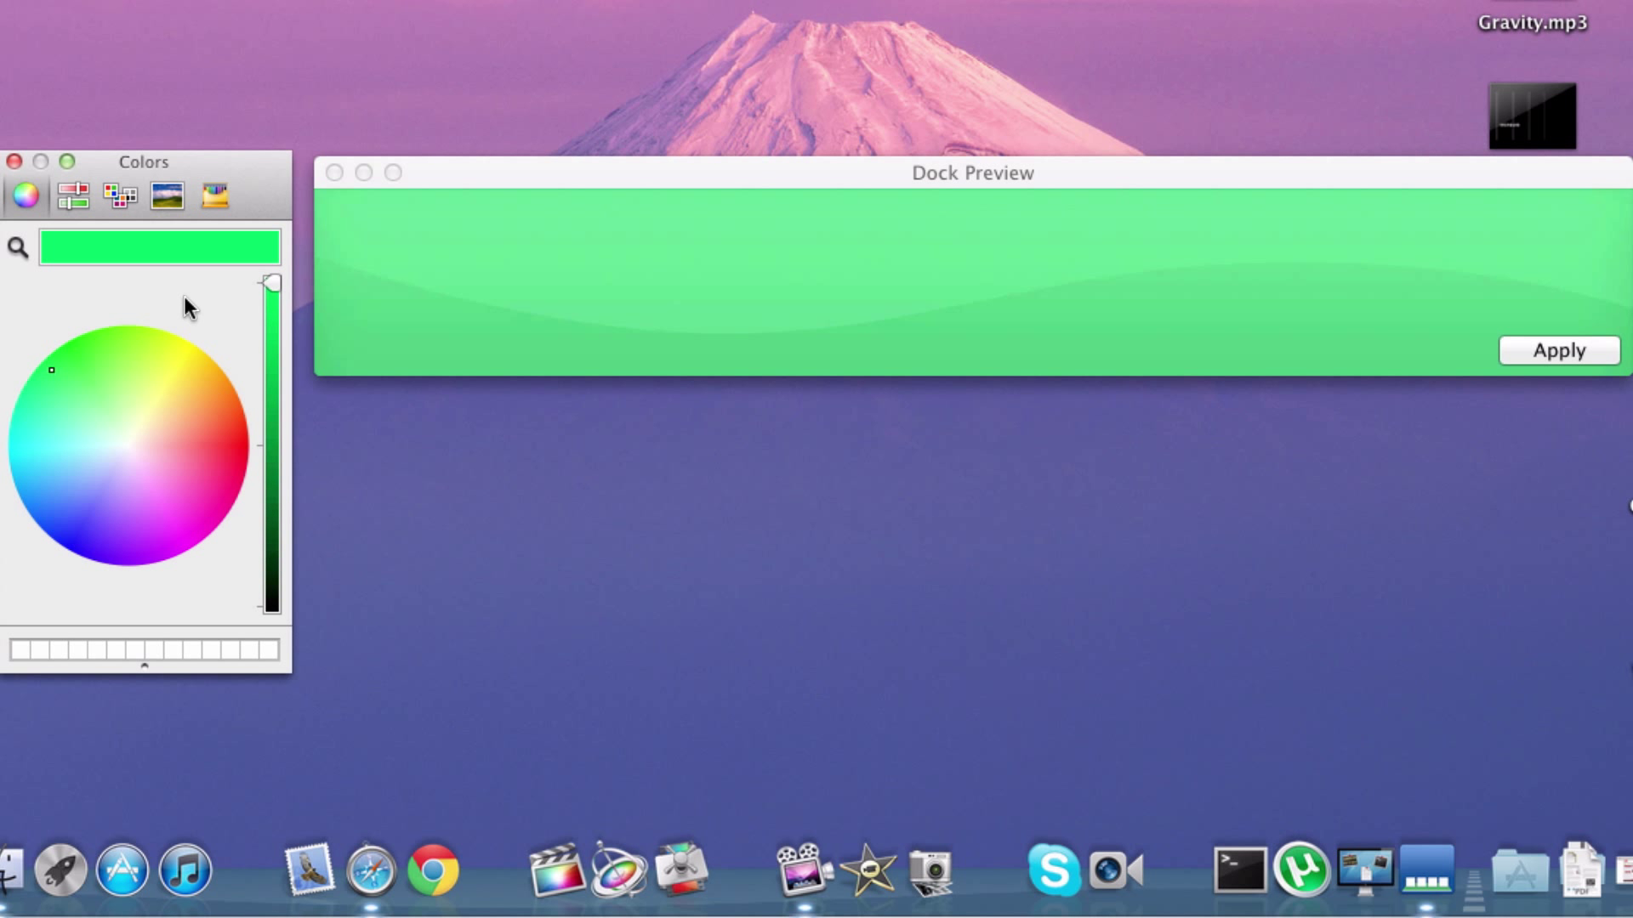
click(1557, 350)
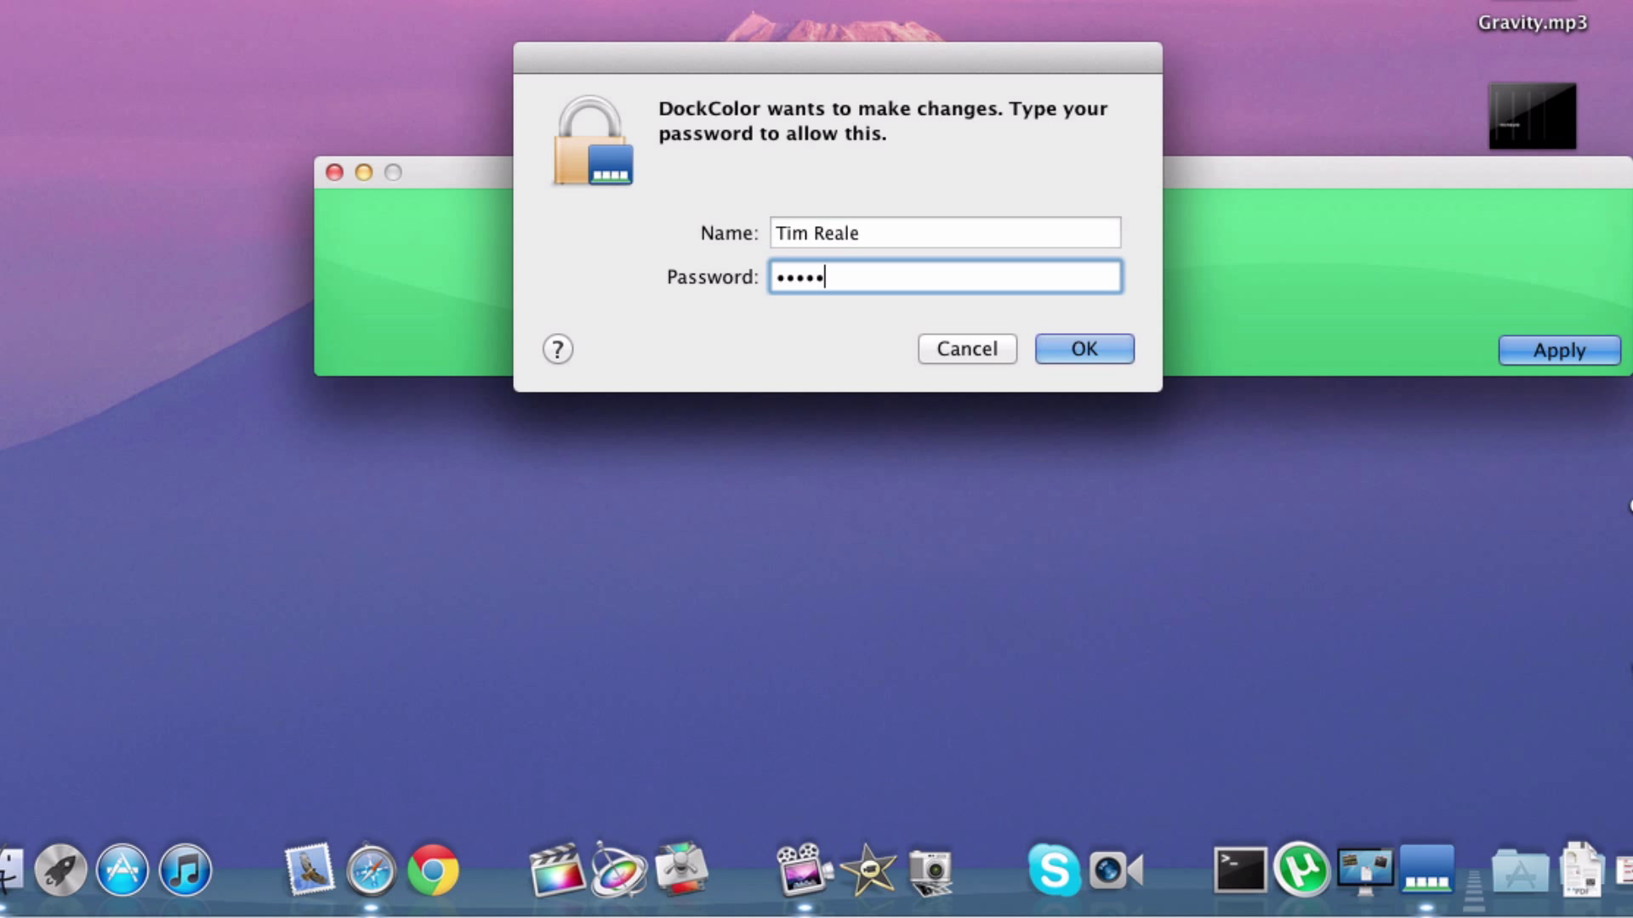
Step: Authorize the change with the administrator password so the real Dock turns green
text(•)
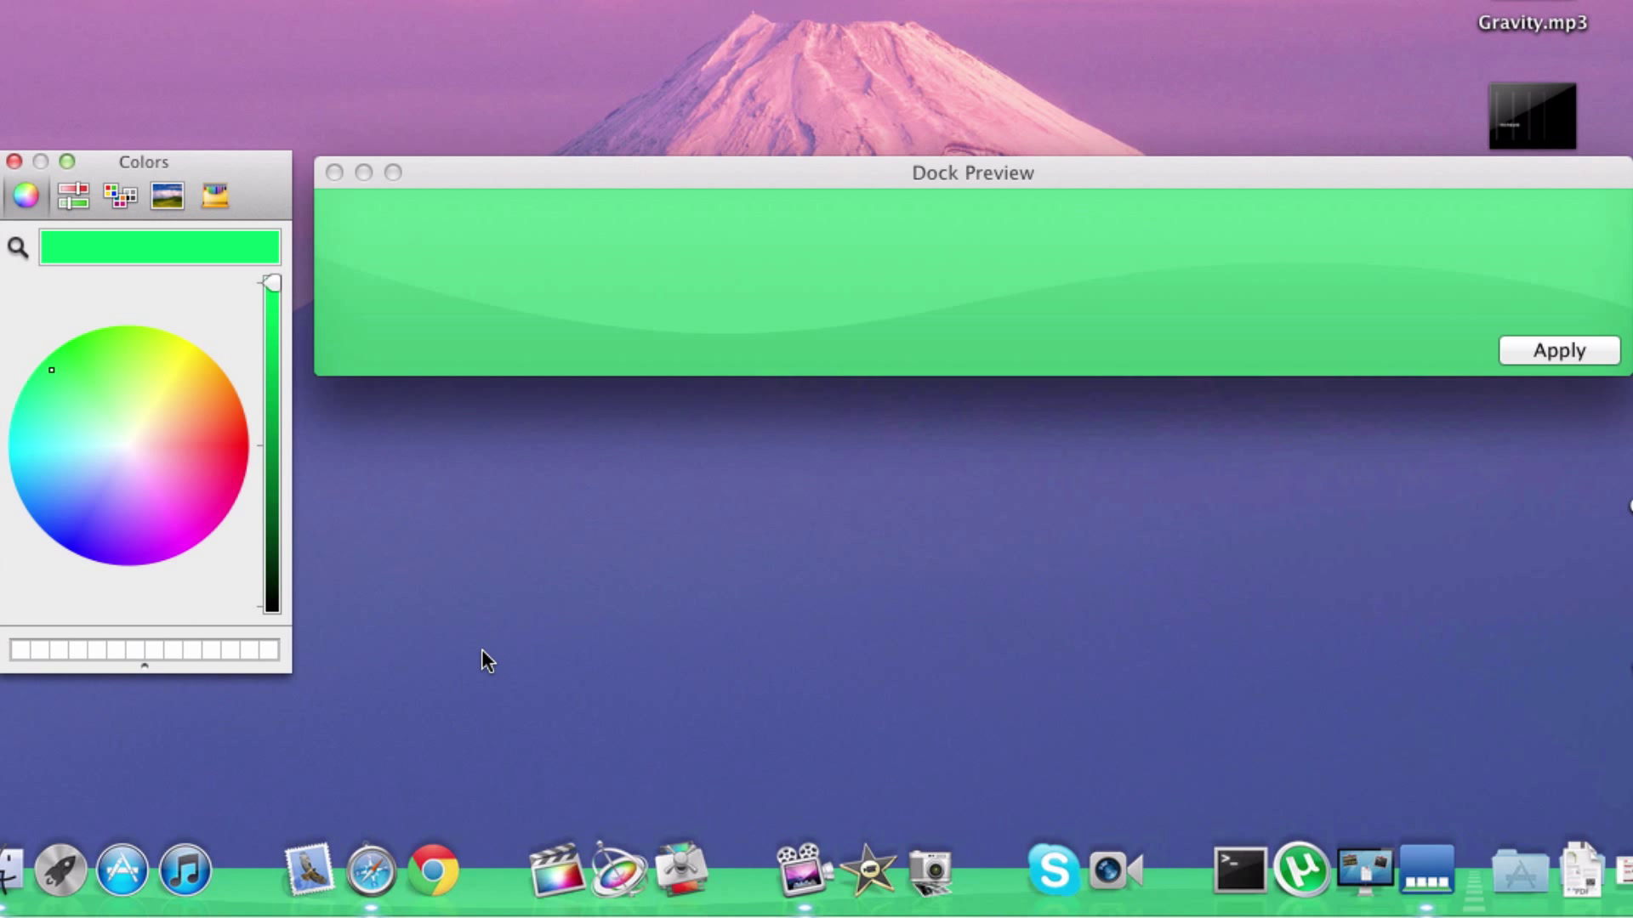
mouse_move(869, 868)
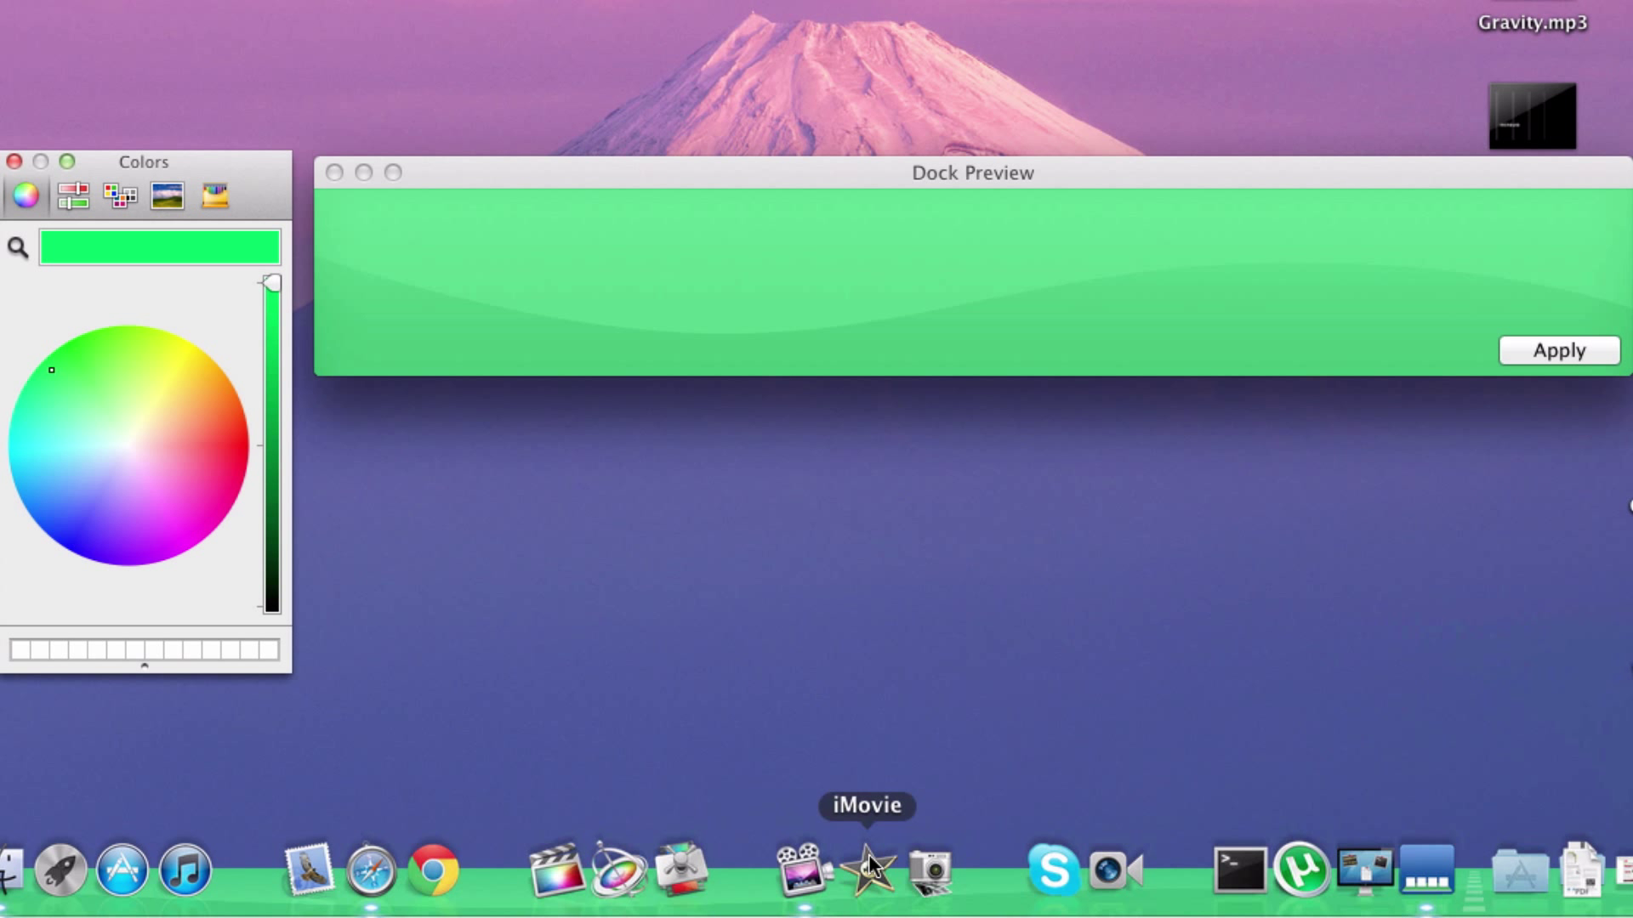
mouse_move(430, 869)
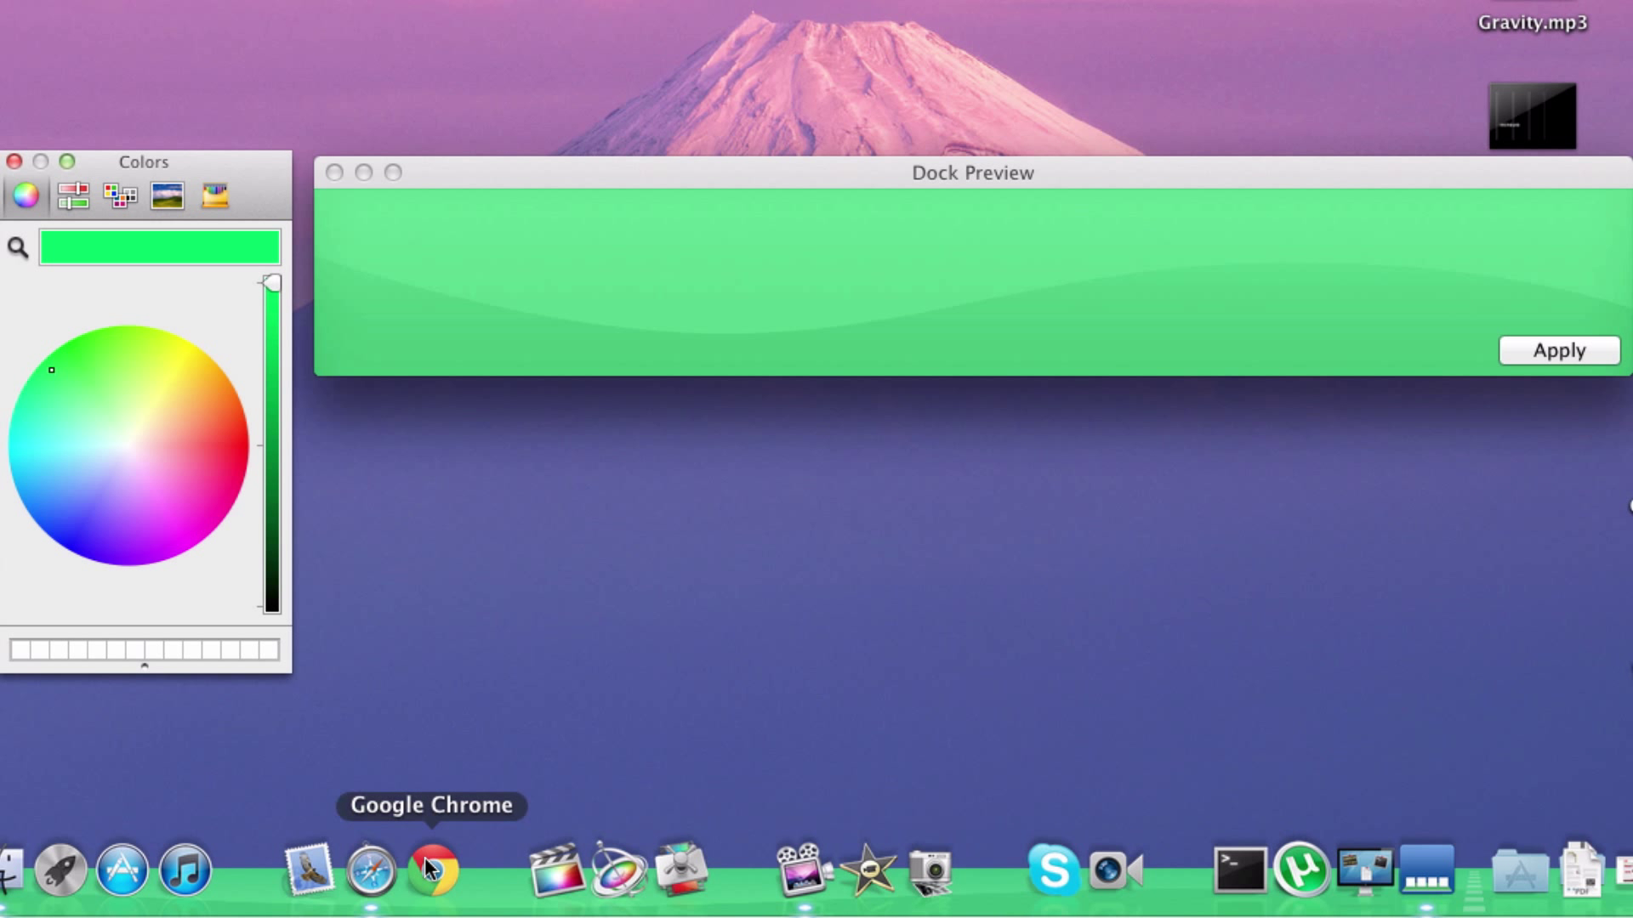
mouse_move(471, 779)
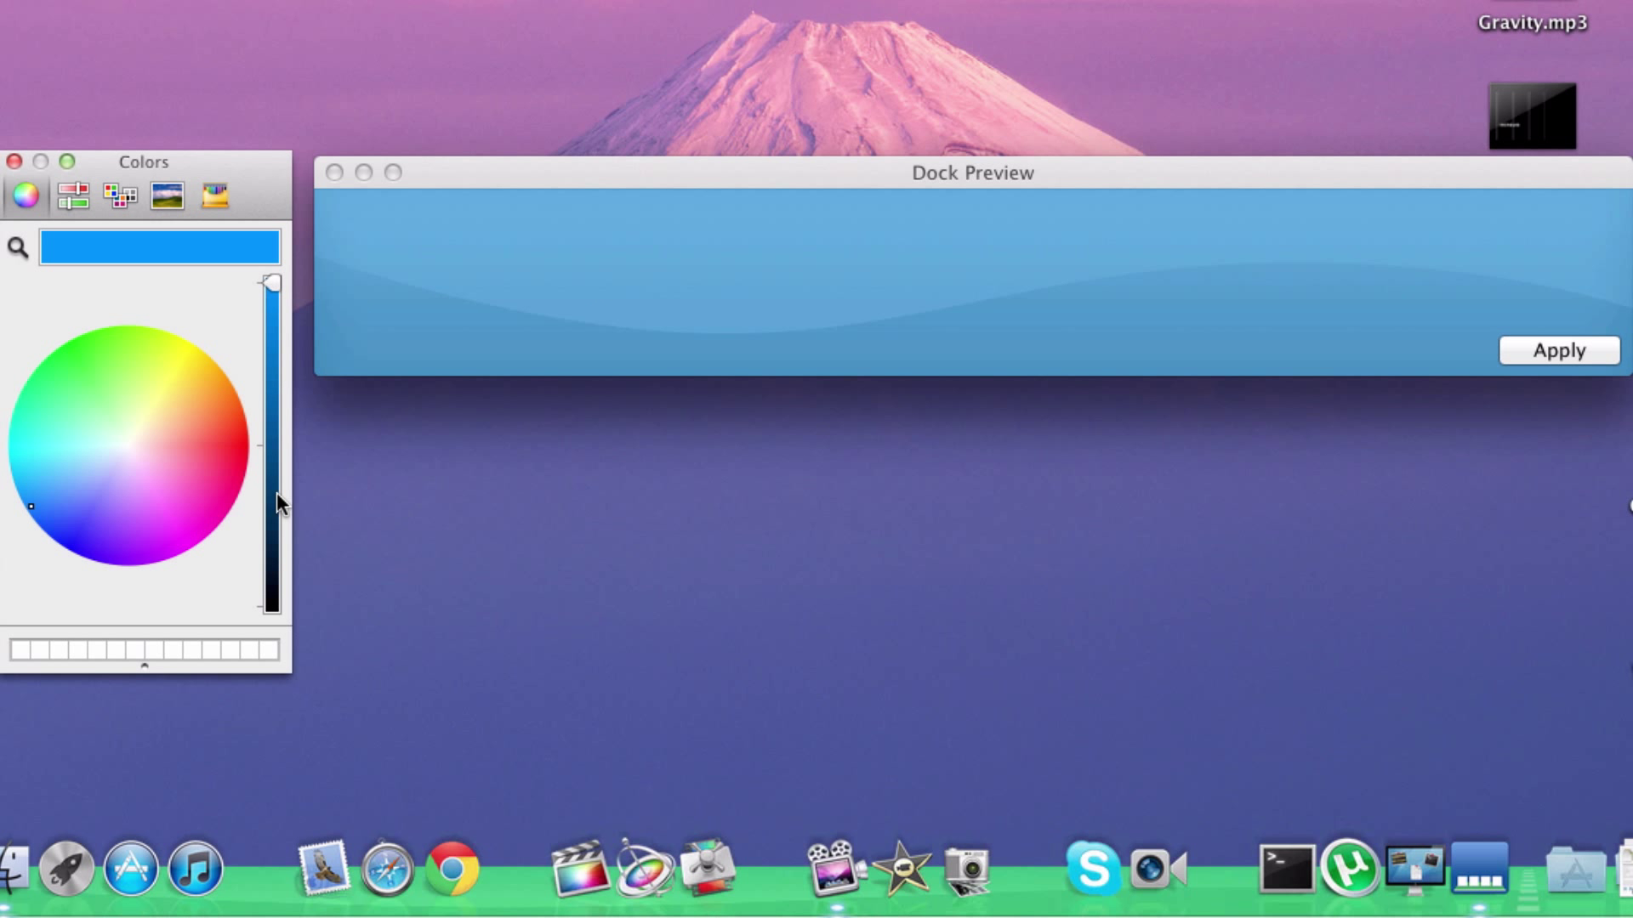
Step: Darken the blue to a steel-blue matching the wallpaper, apply it and authorize
drag(271, 505, 272, 391)
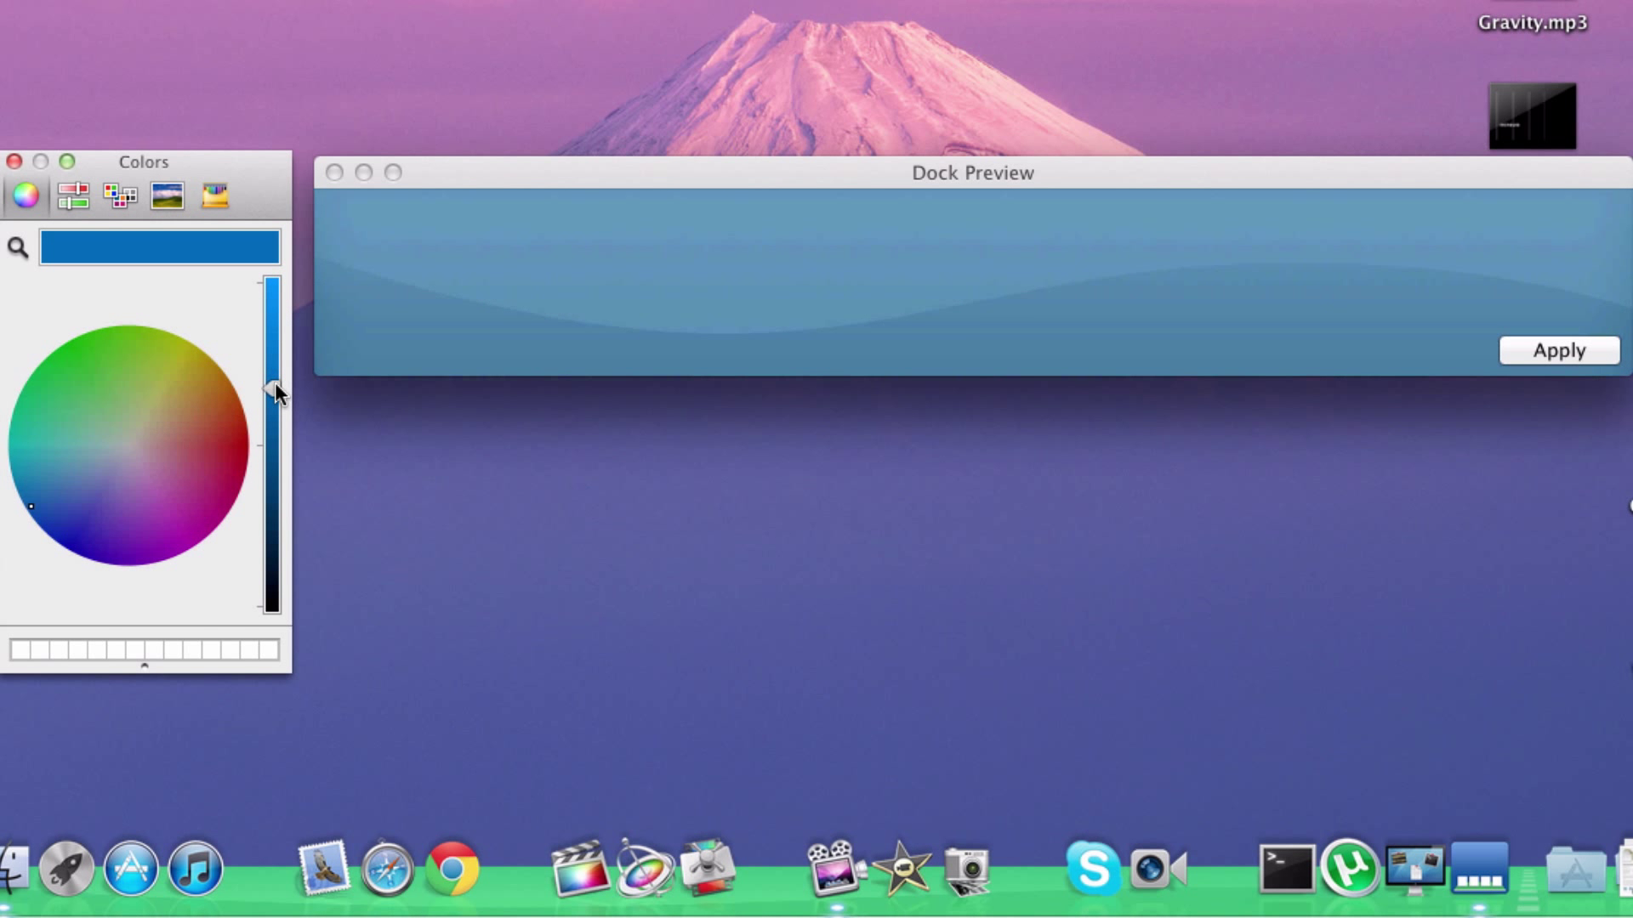
click(1559, 350)
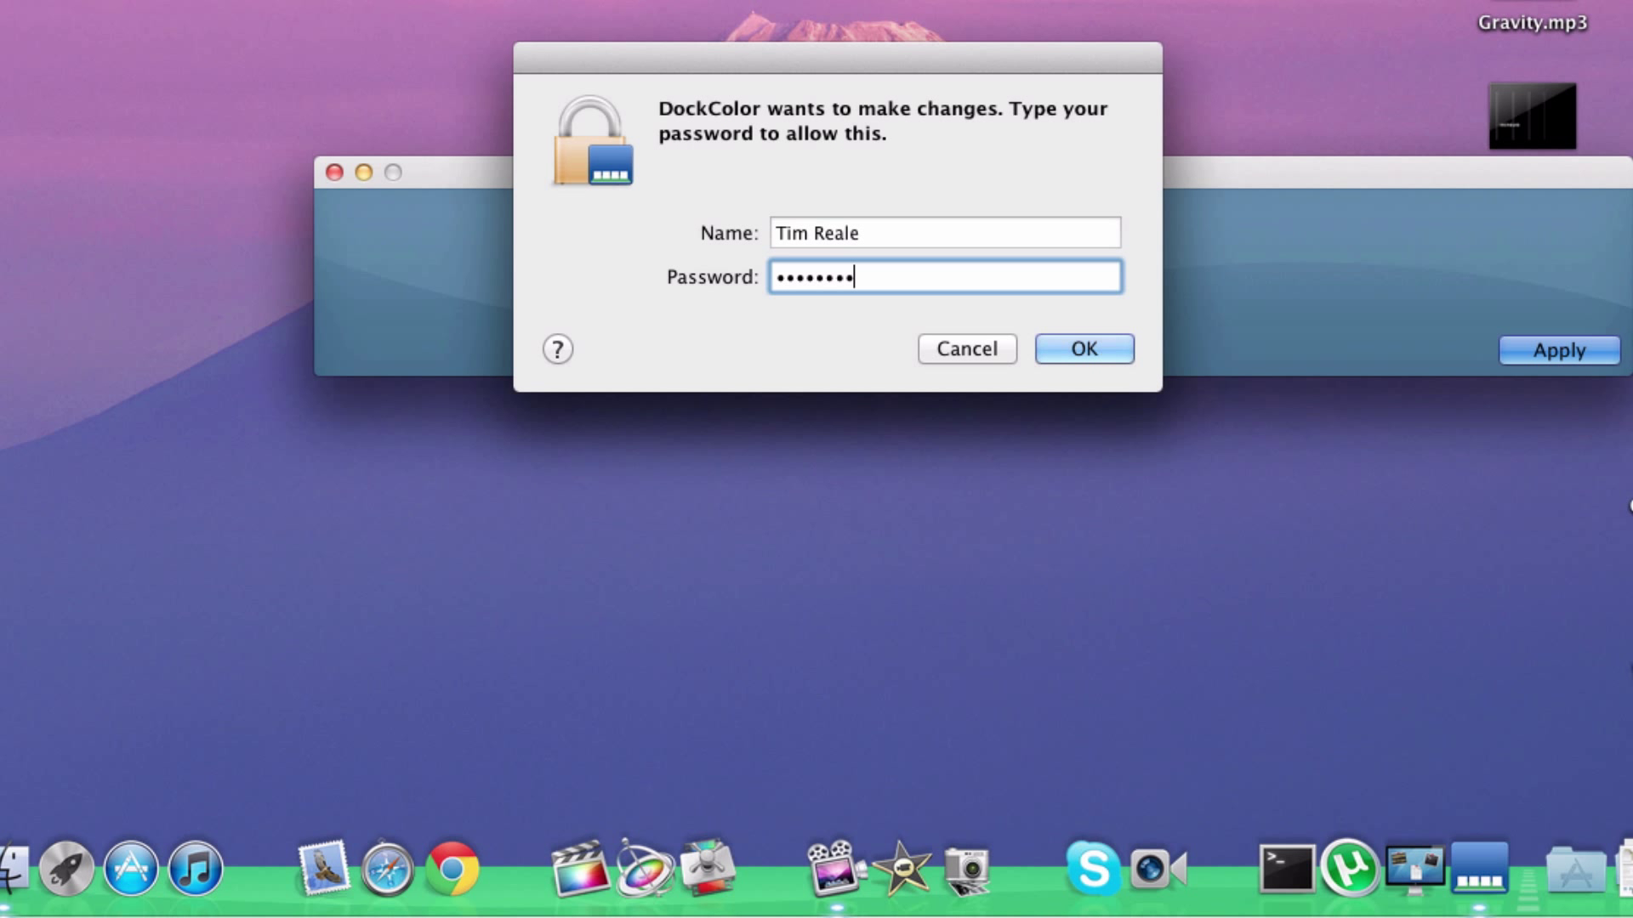
click(1081, 348)
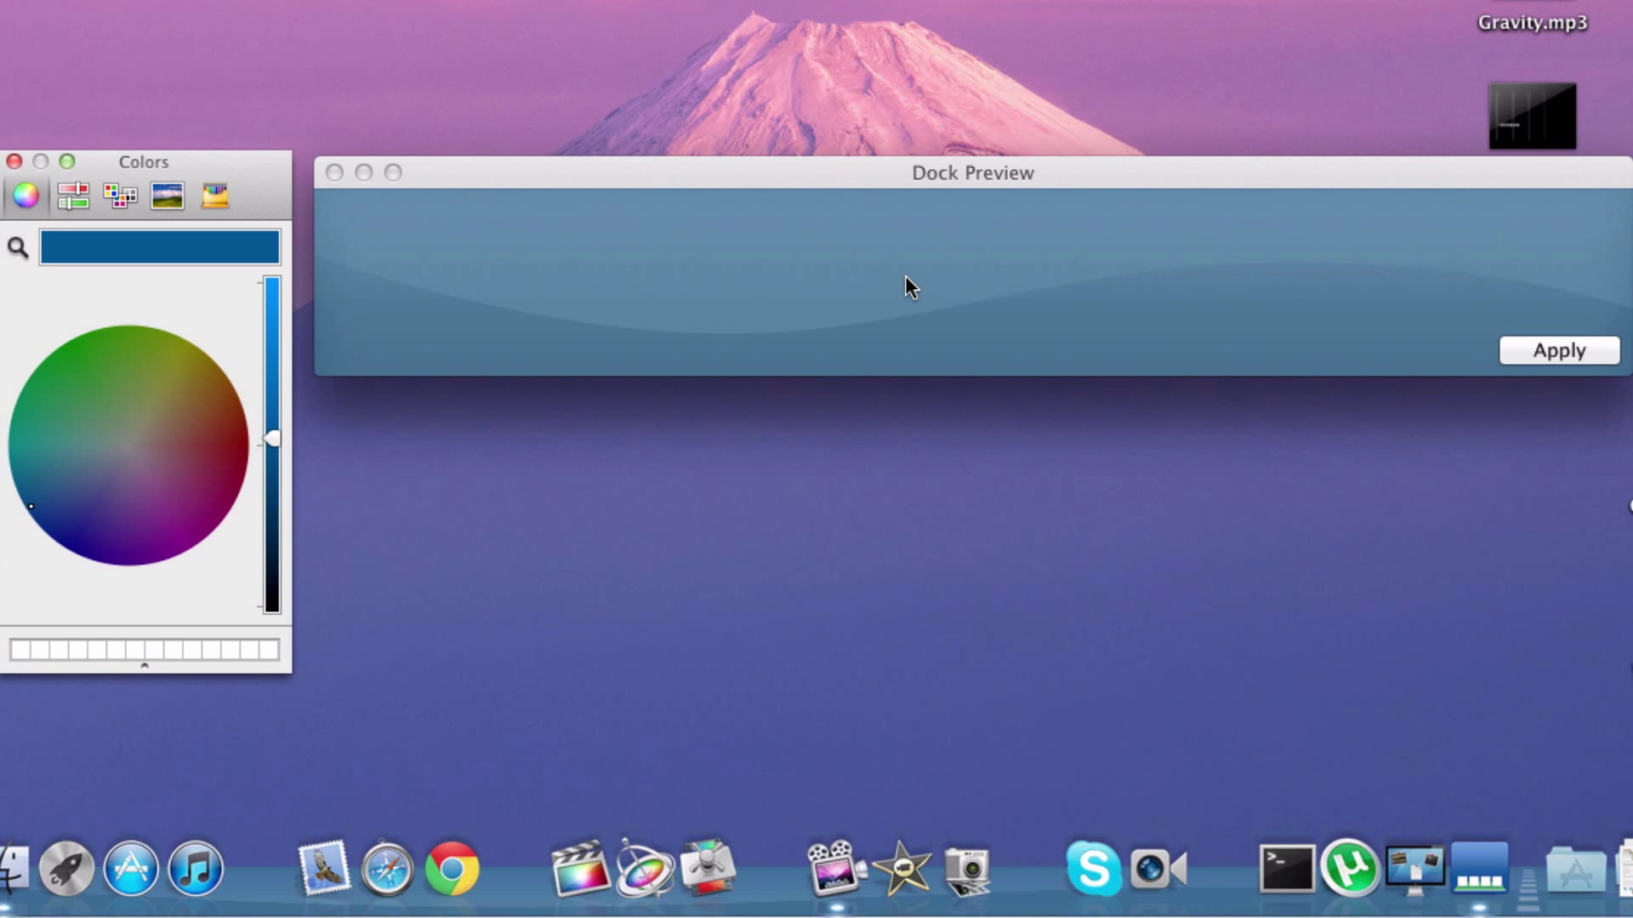
mouse_move(888, 289)
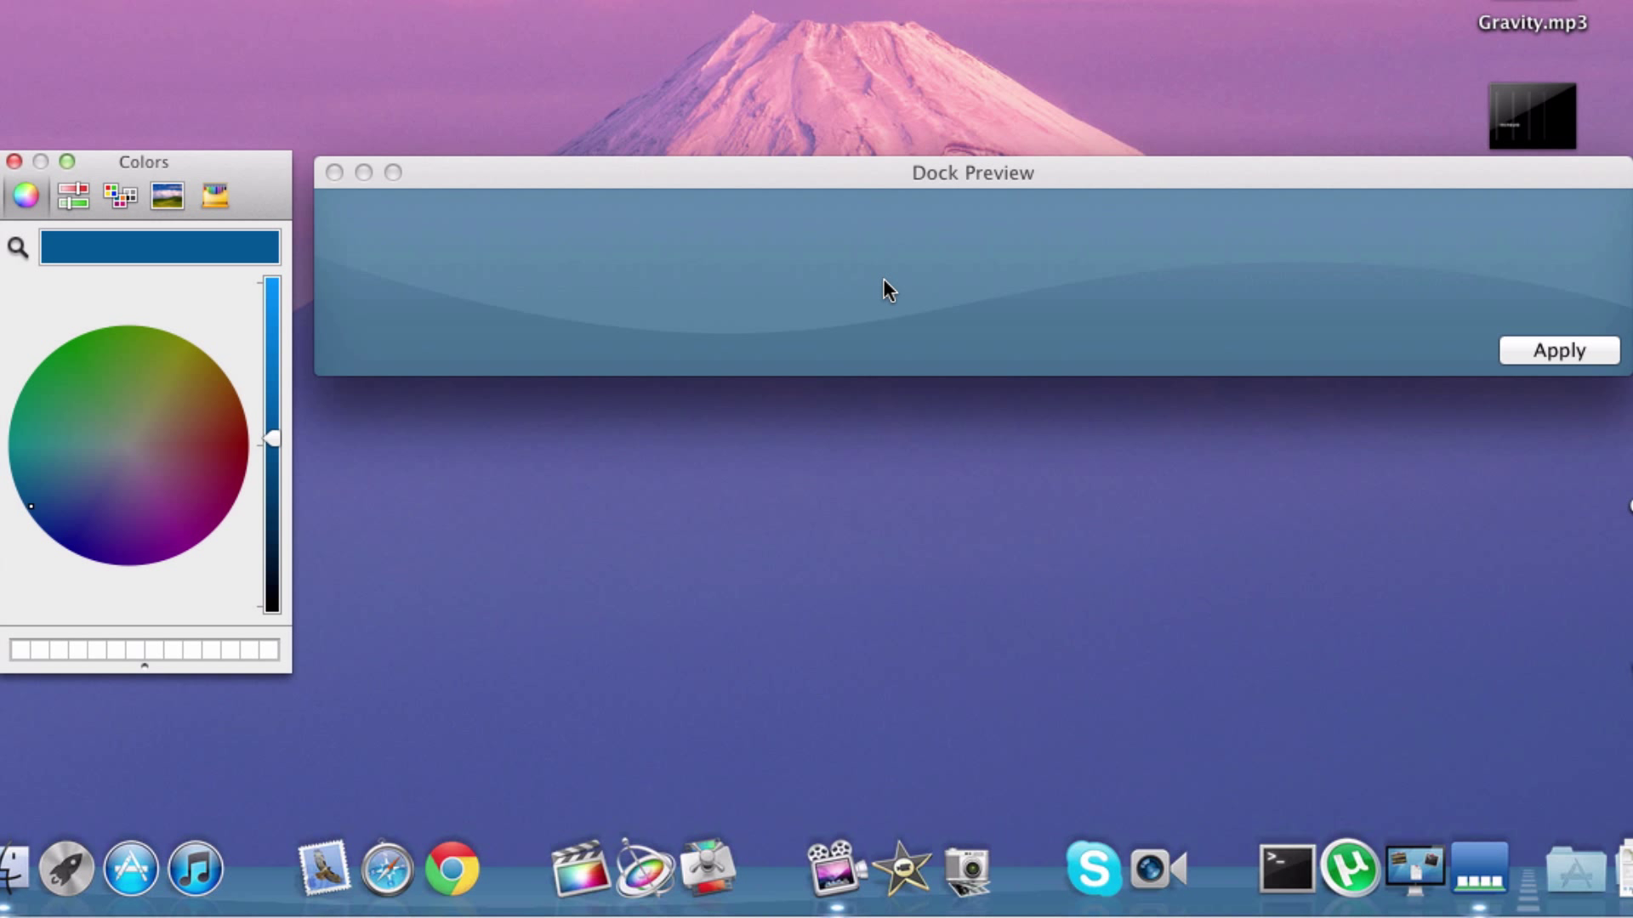